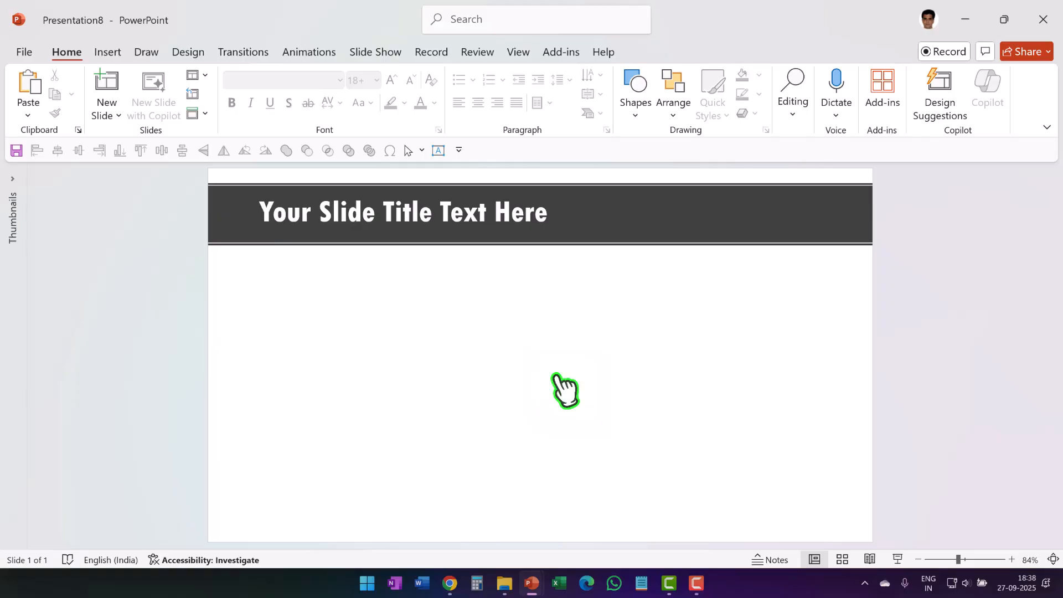
# Step: Draw a Rectangle: Top Corners Rounded shape just below the slide title
pyautogui.click(636, 87)
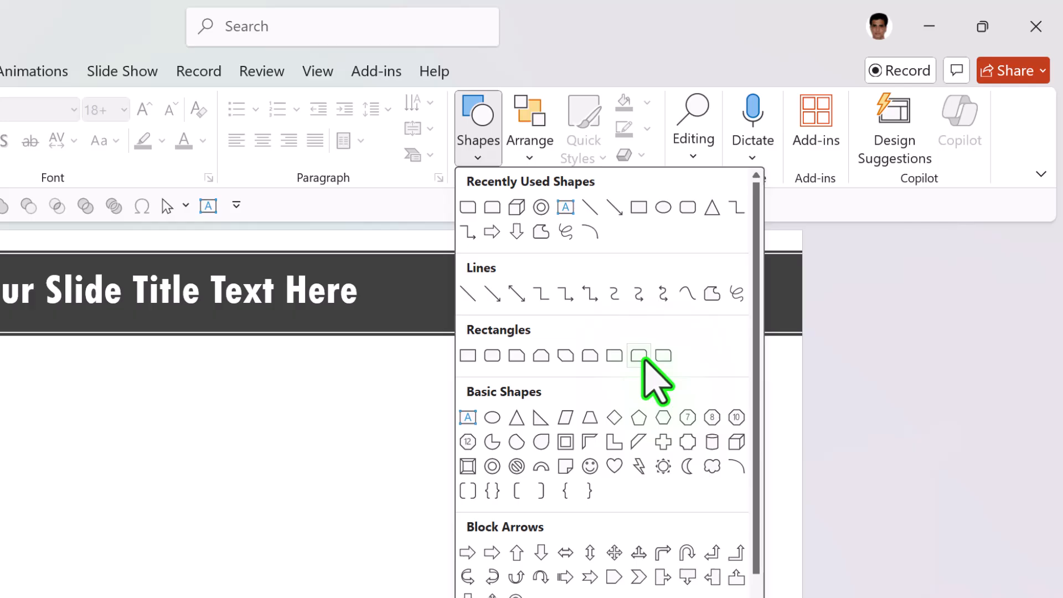
pyautogui.moveTo(638, 354)
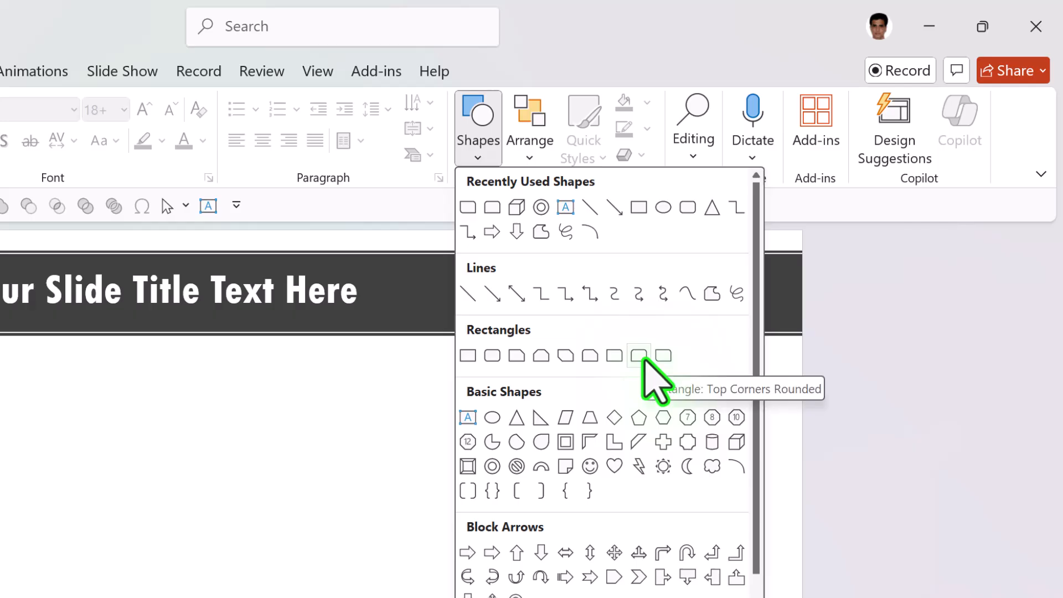
pyautogui.click(638, 356)
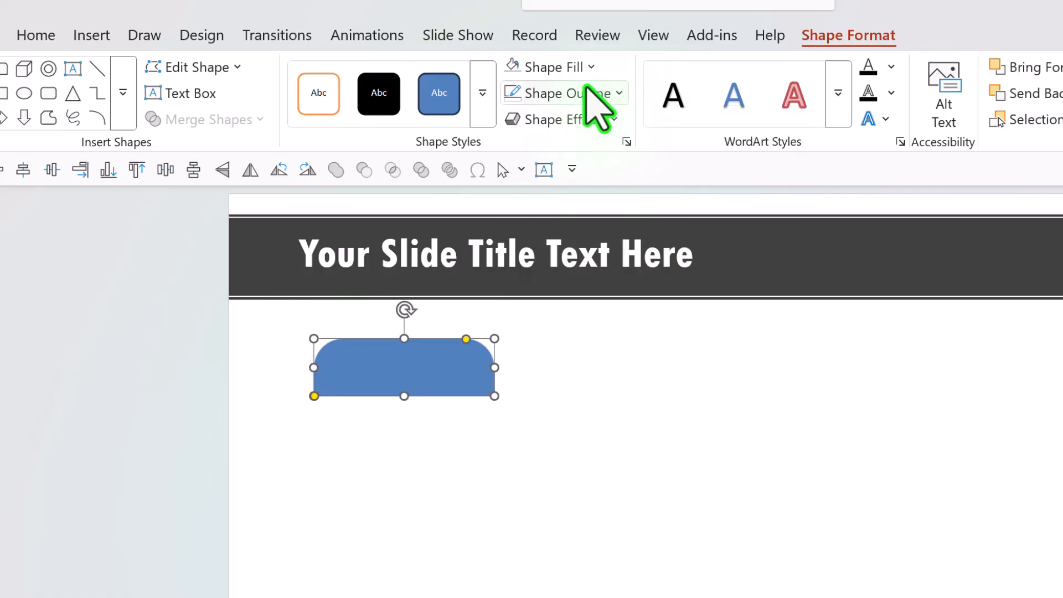
# Step: Fill the rounded-top rectangle with a dark teal theme colour
pyautogui.click(549, 66)
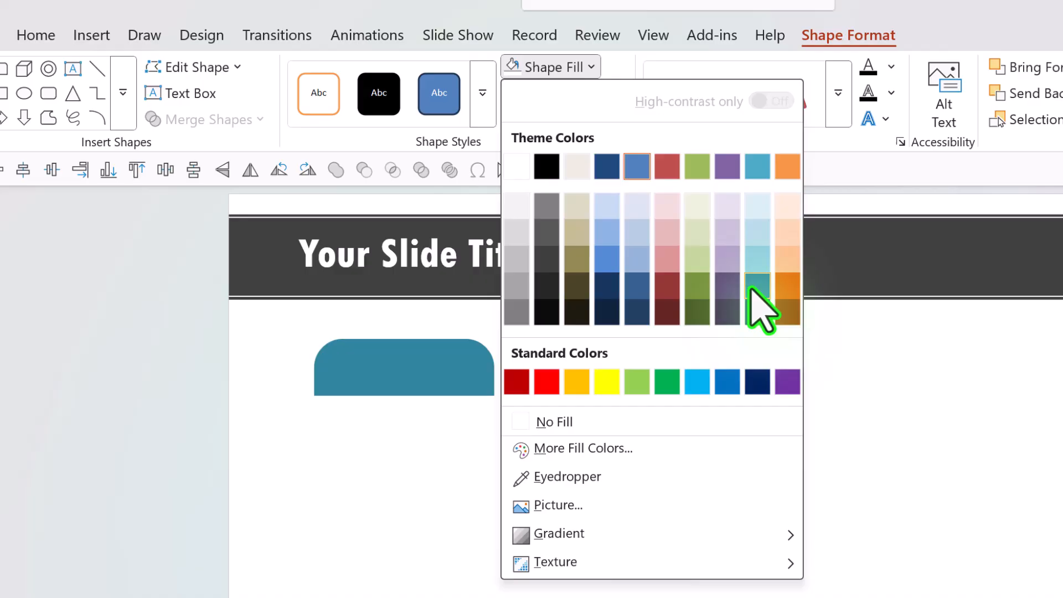
pyautogui.moveTo(757, 286)
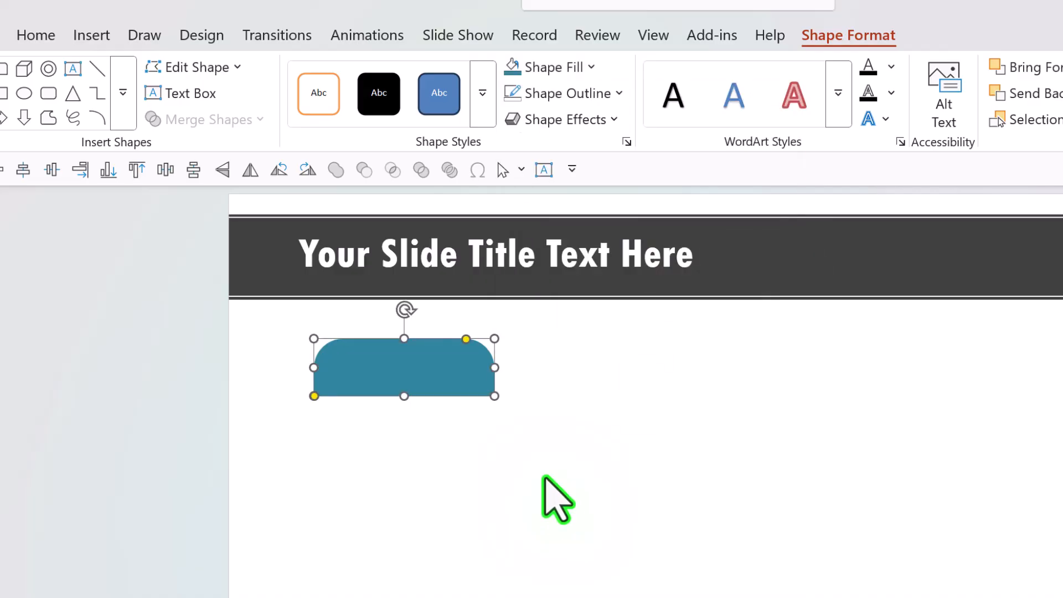
pyautogui.moveTo(450, 106)
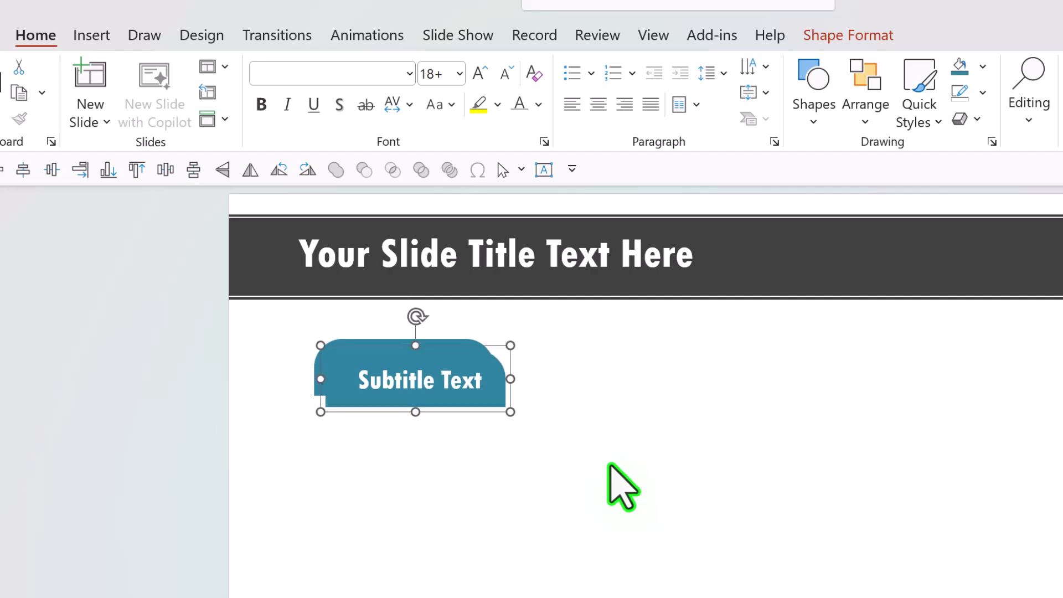
# Step: Duplicate the teal cap, flip it vertically and snap it beneath the original
pyautogui.click(222, 169)
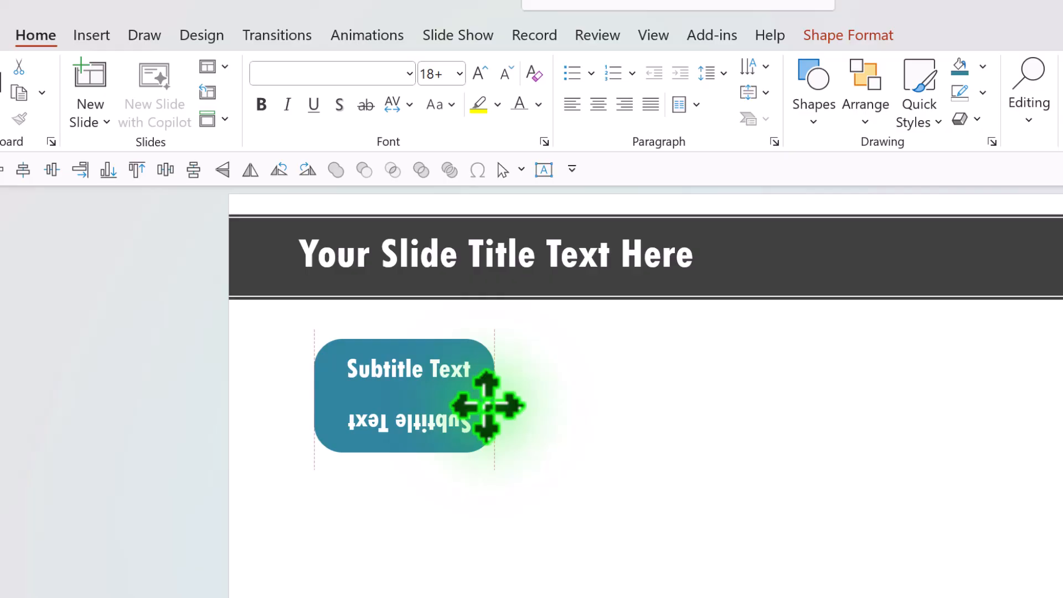
pyautogui.click(403, 416)
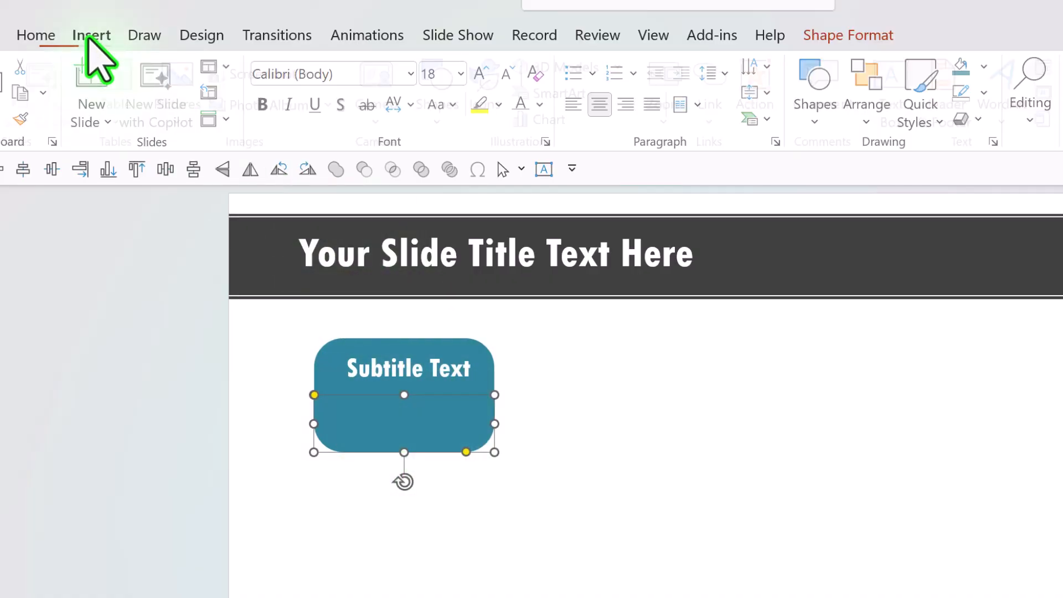
# Step: Insert the stock button icon, shrink it, colour it white and place it on the lower cap
pyautogui.click(93, 34)
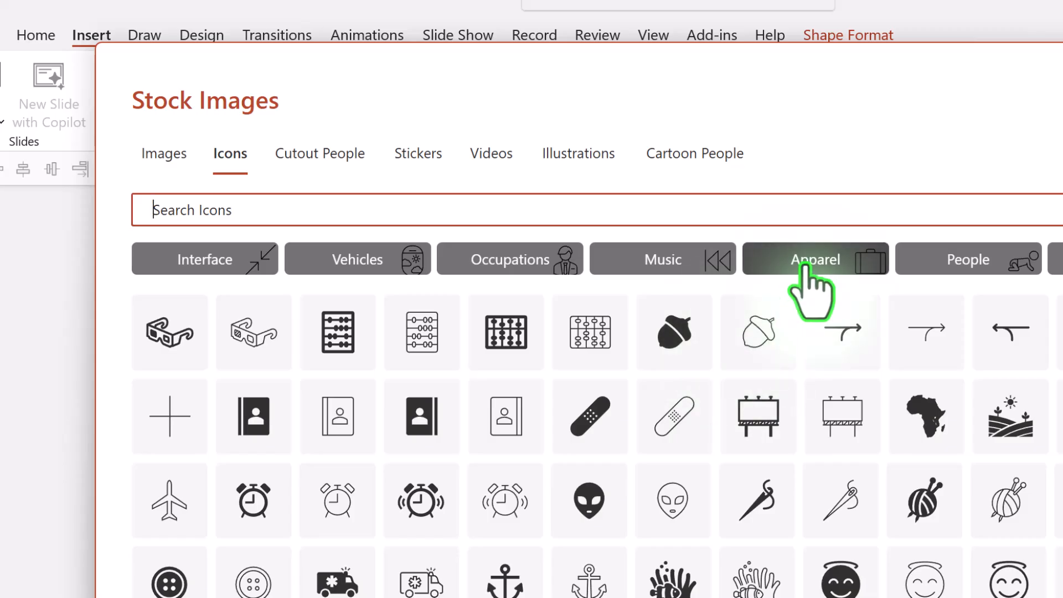
pyautogui.click(815, 259)
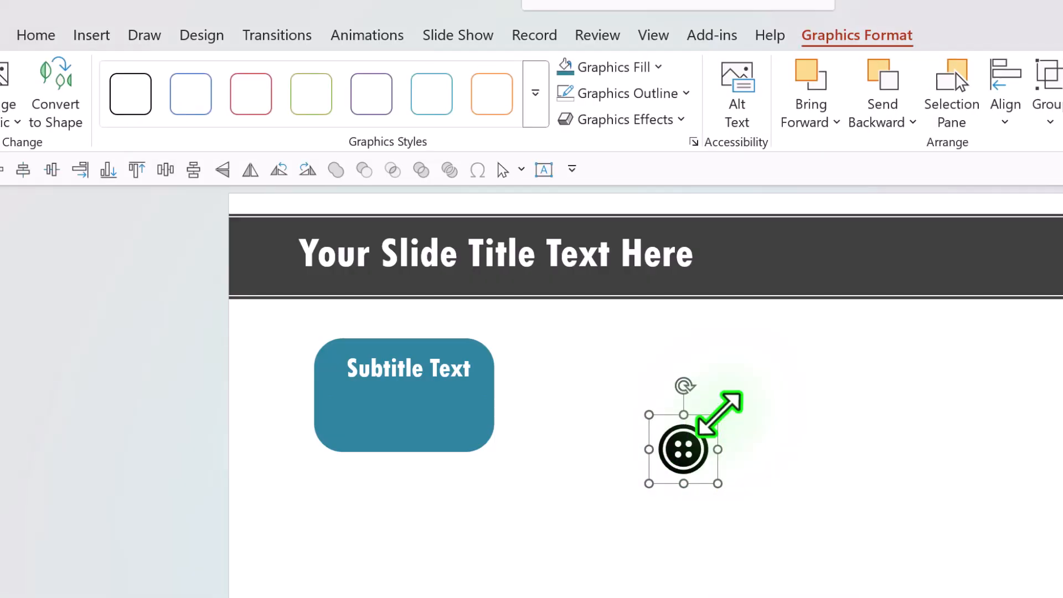
pyautogui.moveTo(684, 447); pyautogui.dragTo(404, 428)
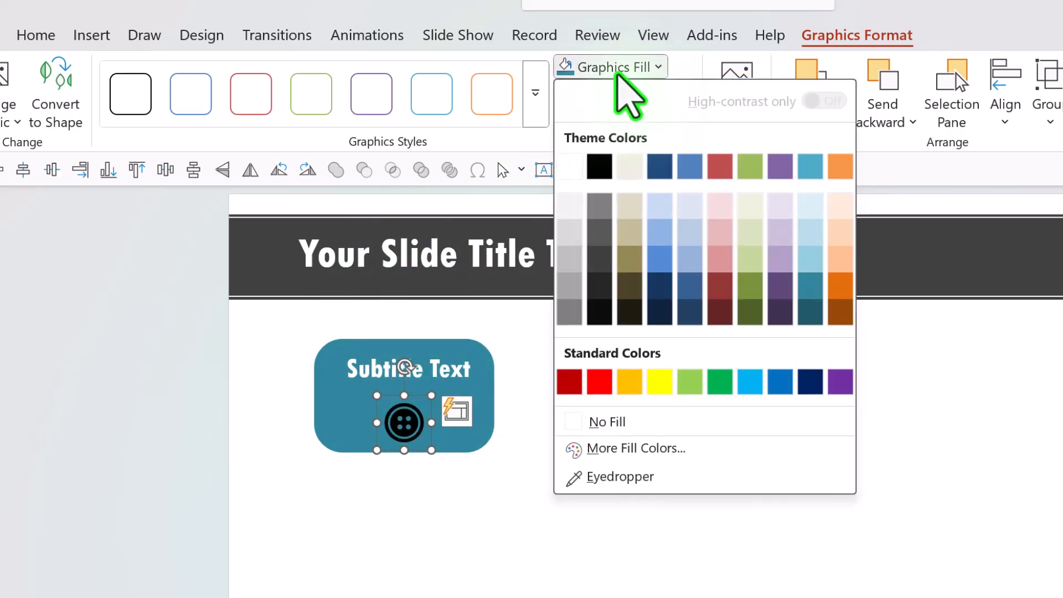
pyautogui.click(522, 428)
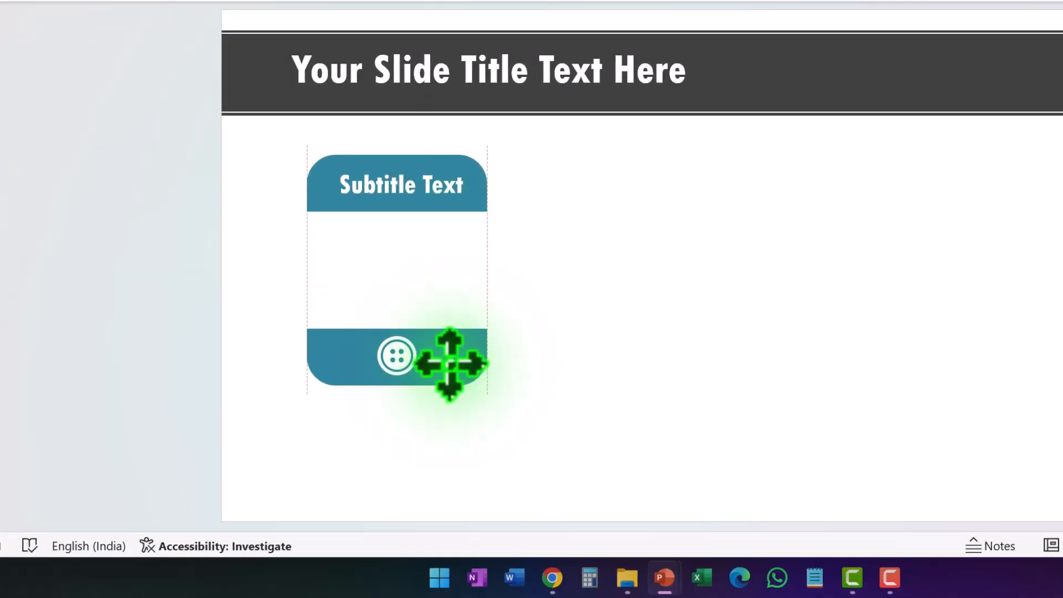
# Step: Lower the bottom cap and fill the gap with a dark grey rectangle holding the sample body text
pyautogui.moveTo(448, 359); pyautogui.dragTo(447, 431)
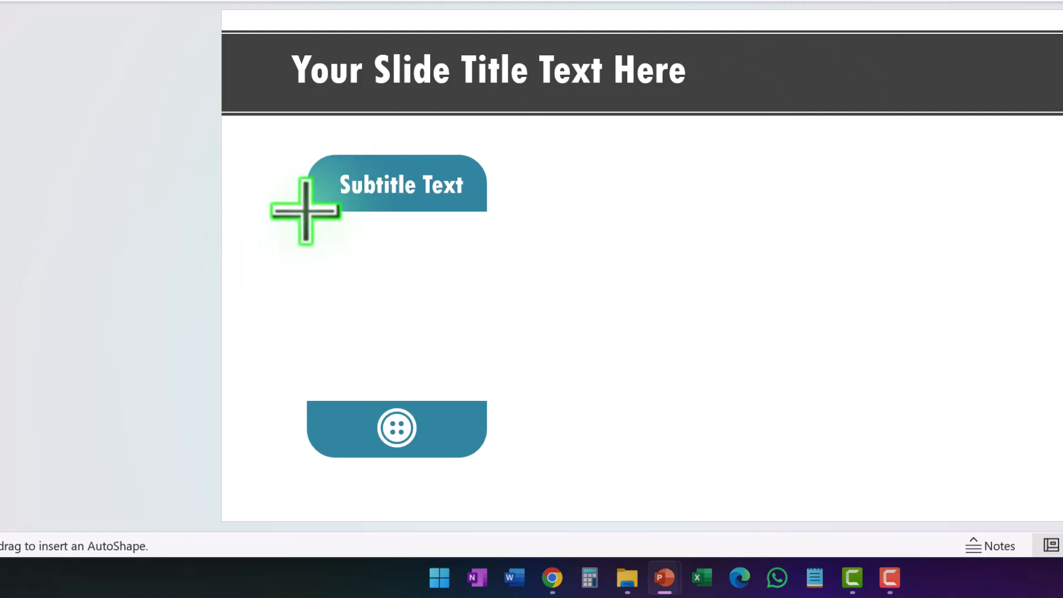
pyautogui.moveTo(306, 210); pyautogui.dragTo(489, 400)
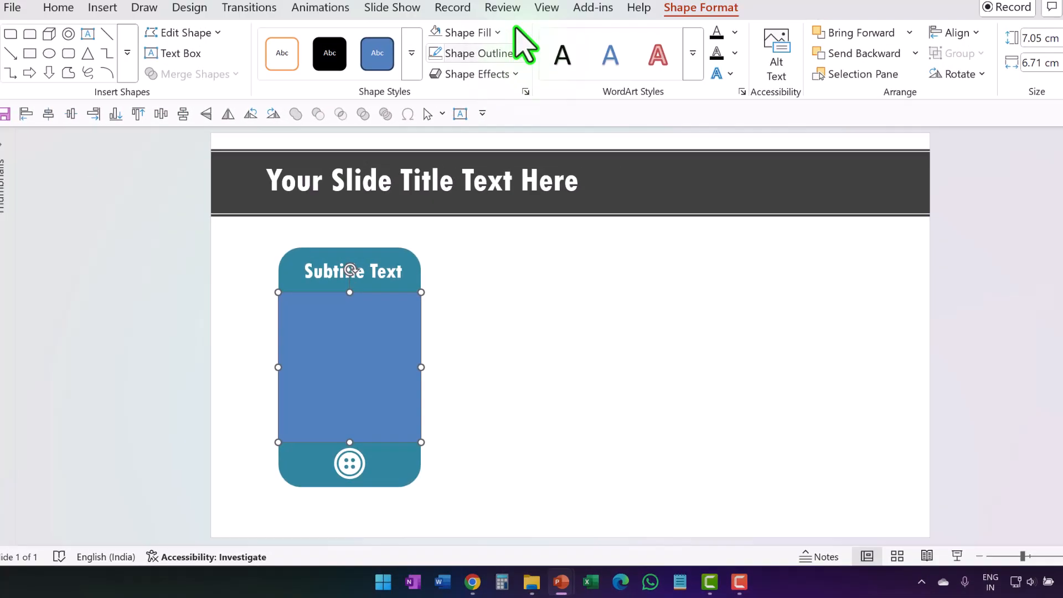
pyautogui.click(463, 32)
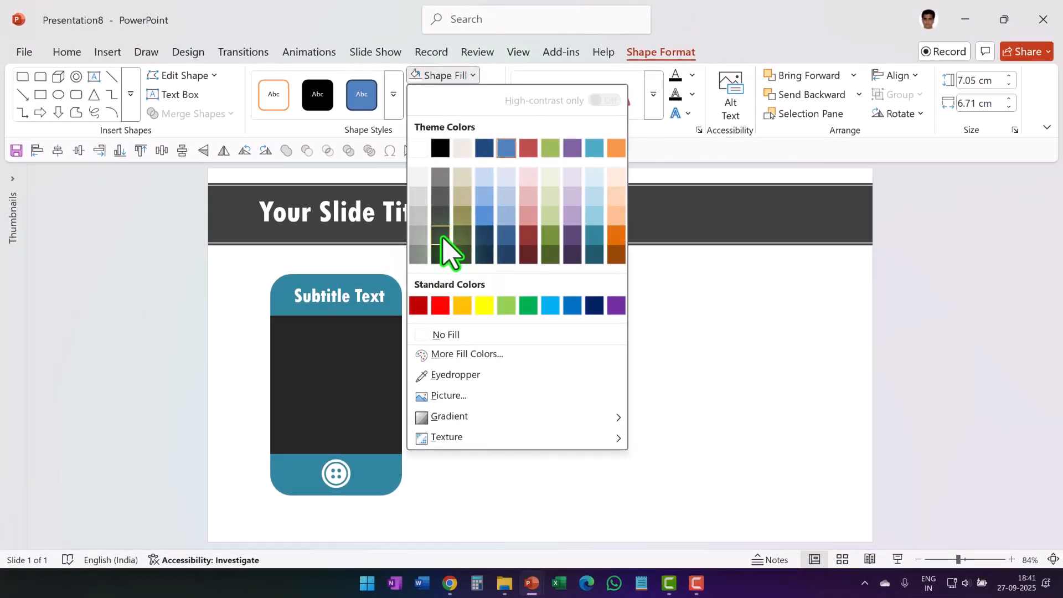
pyautogui.click(521, 388)
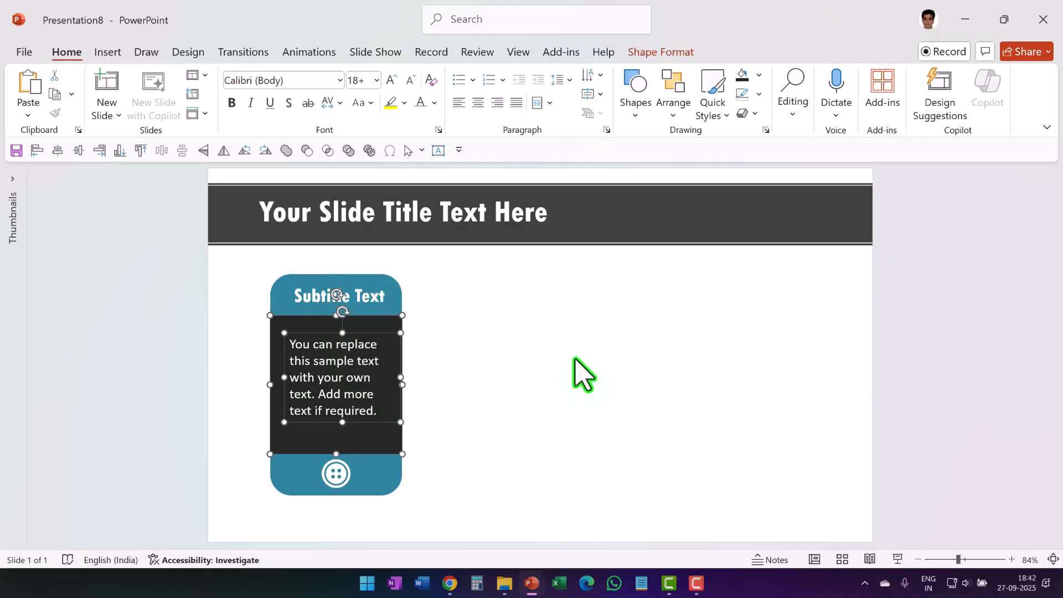
pyautogui.click(462, 544)
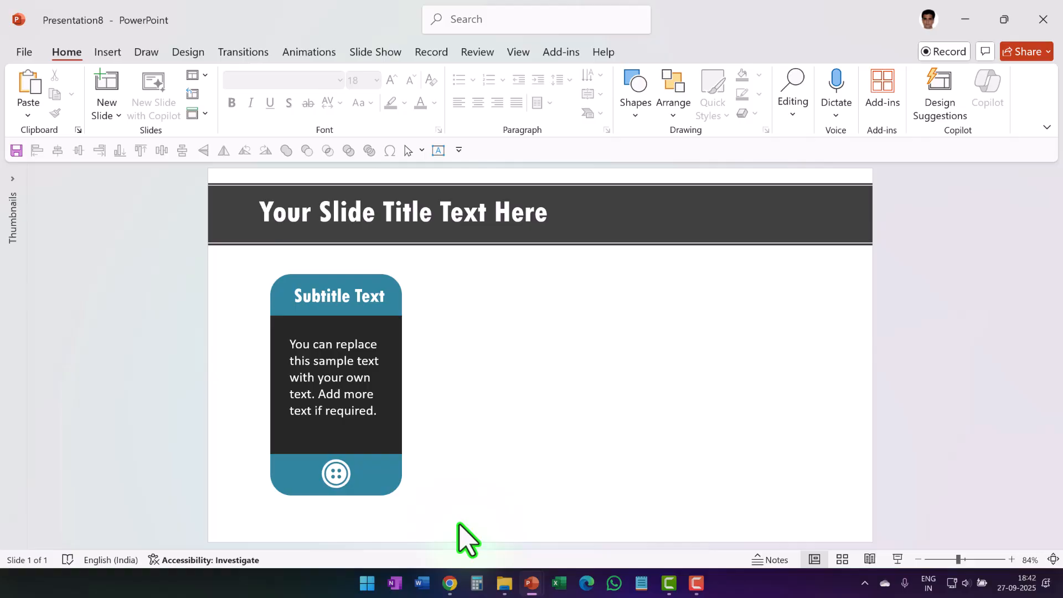
pyautogui.moveTo(437, 529)
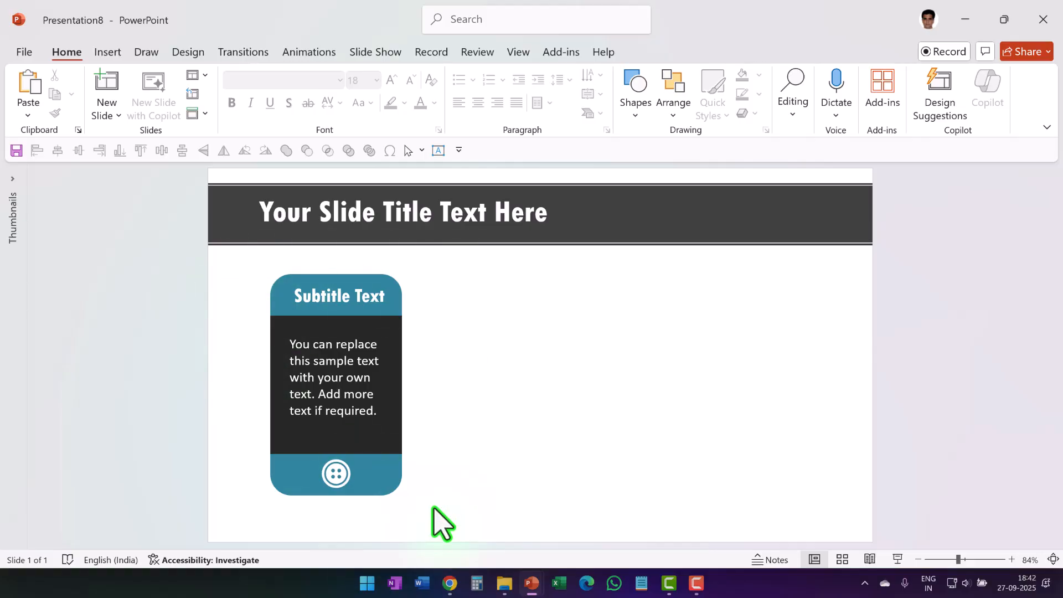
pyautogui.moveTo(414, 290)
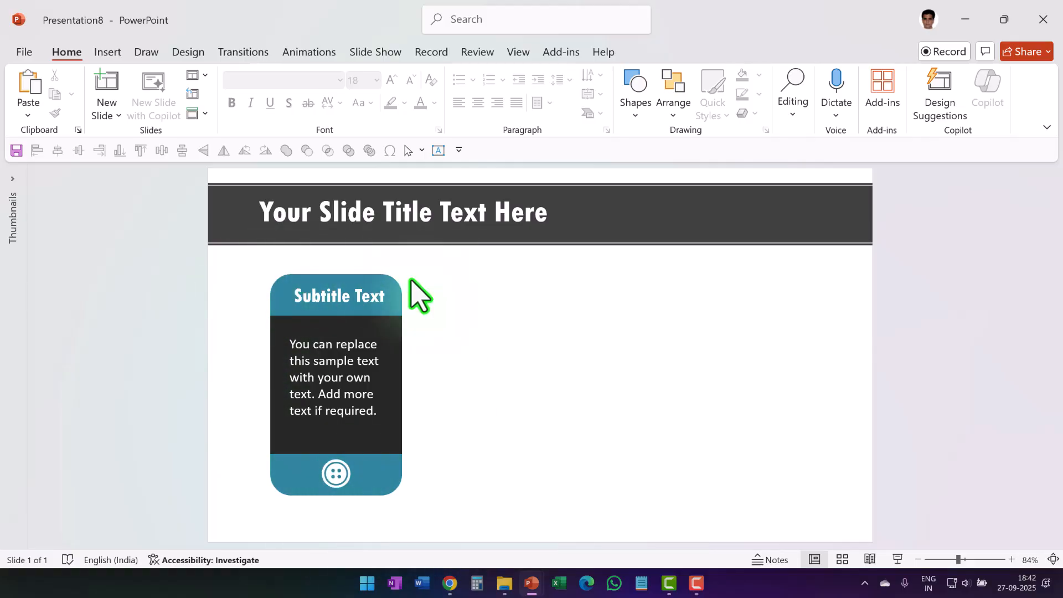
# Step: Drag the icon cap with its icon up onto the subtitle cap, covering the body text
pyautogui.click(336, 474)
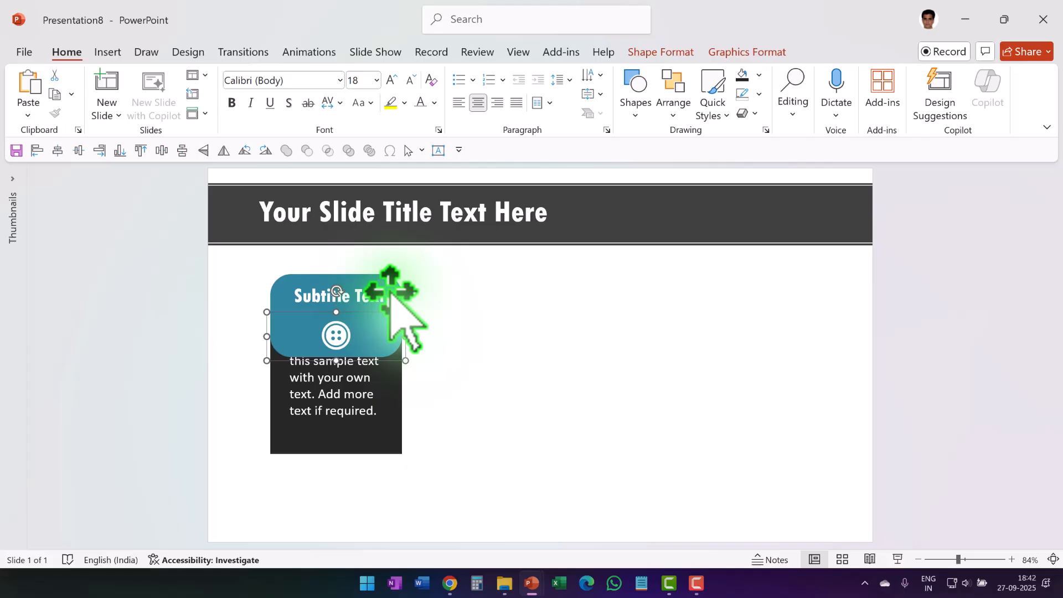
pyautogui.click(308, 297)
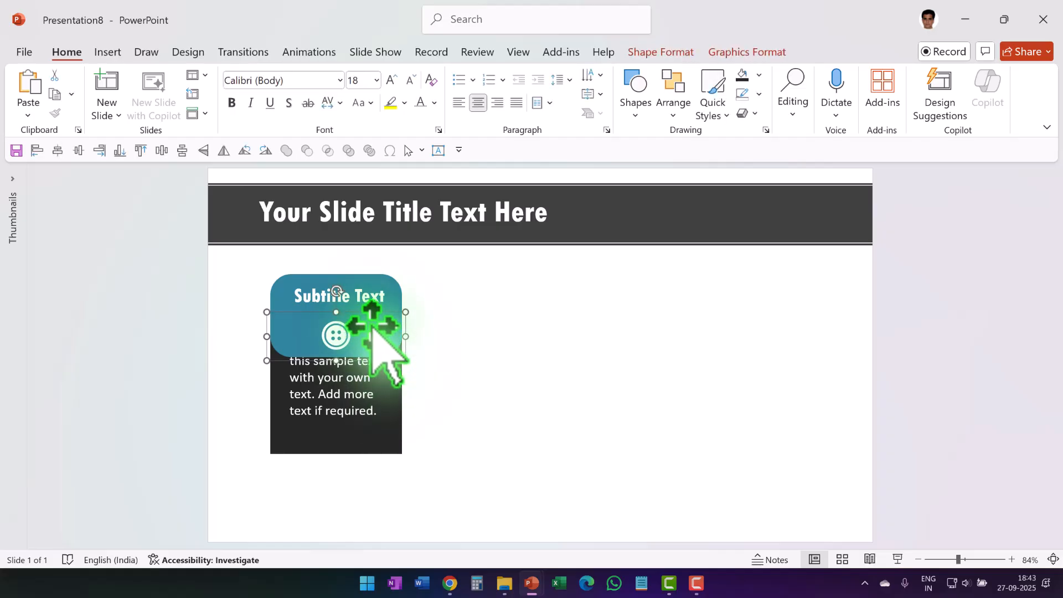
pyautogui.moveTo(427, 332)
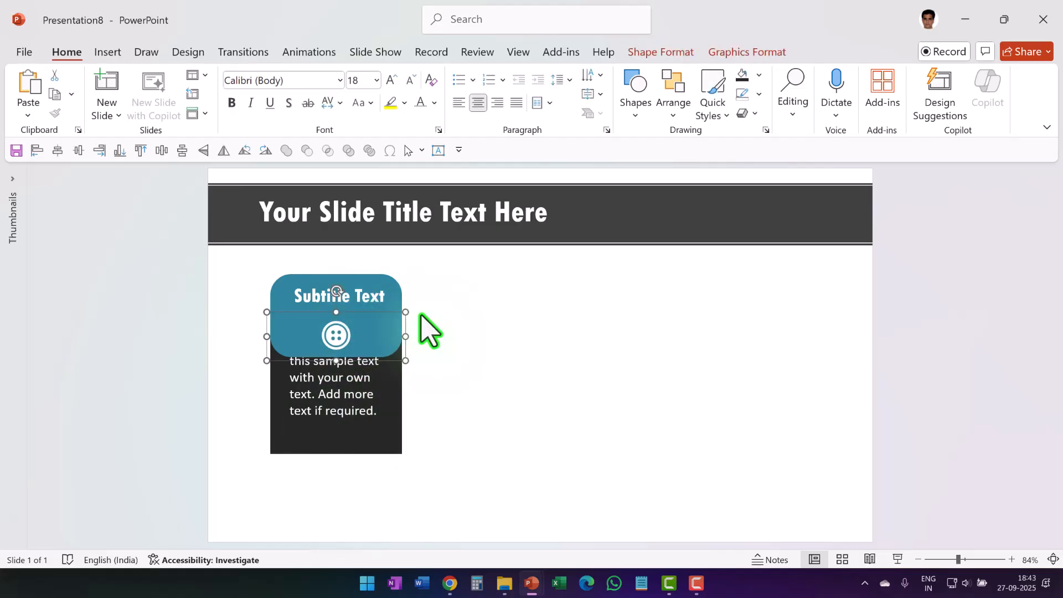
pyautogui.click(308, 52)
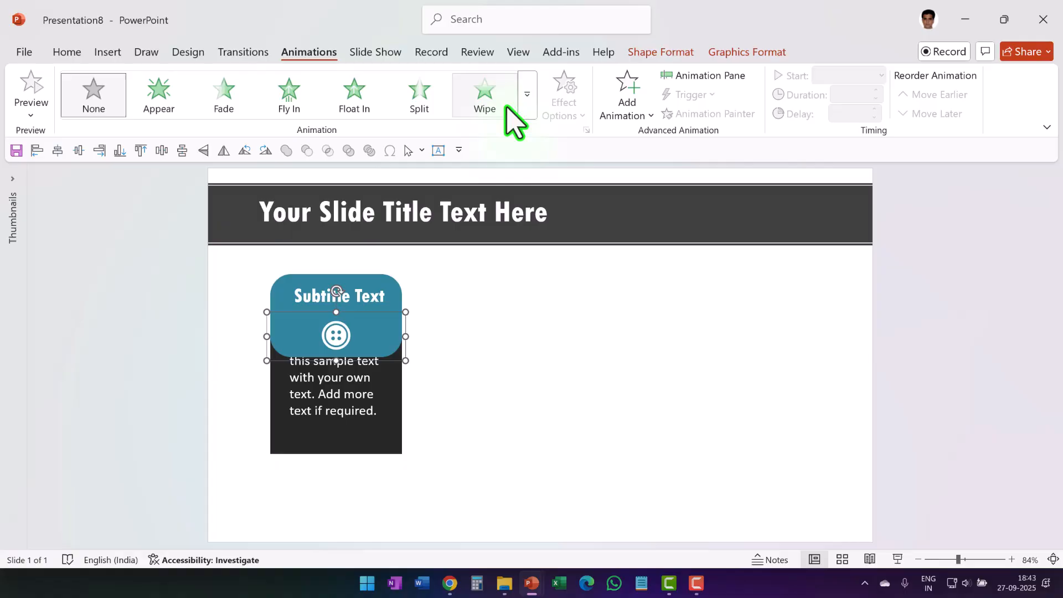
# Step: Add a Lines downward motion path starting With Previous and show the Animation Pane
pyautogui.click(528, 94)
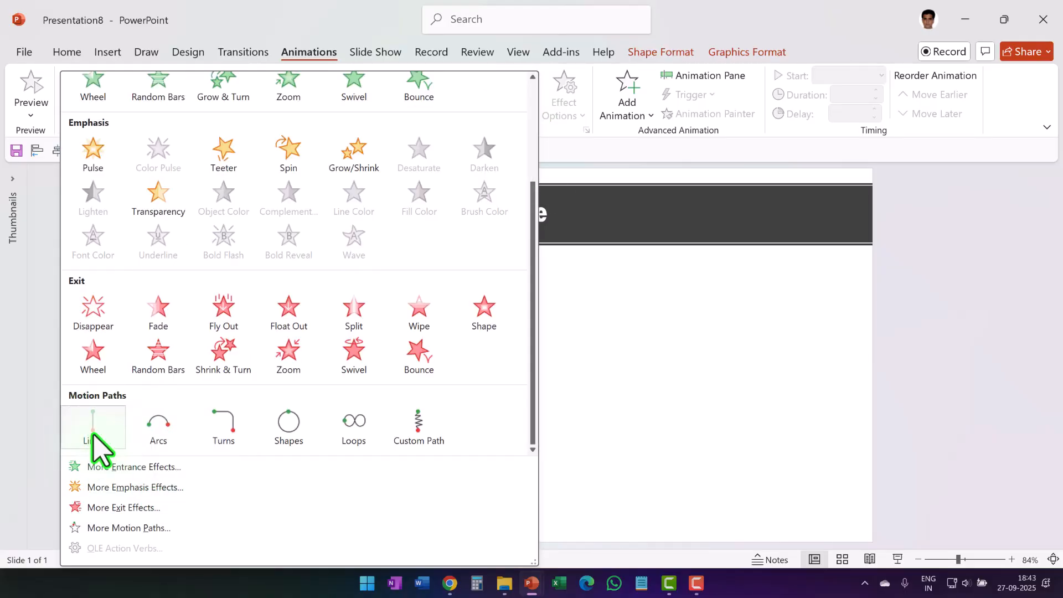
pyautogui.click(93, 424)
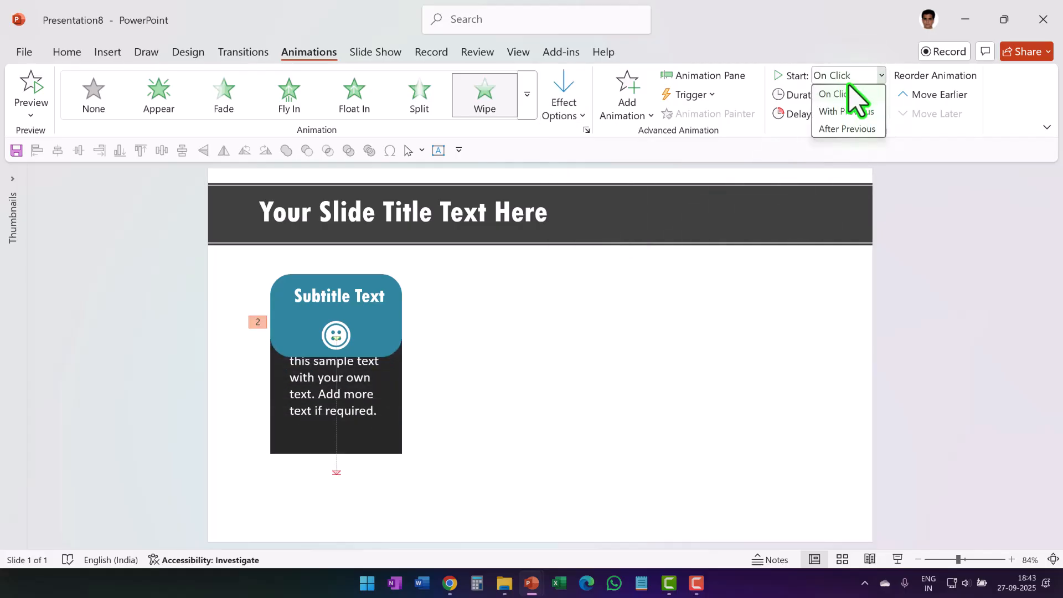
pyautogui.click(836, 111)
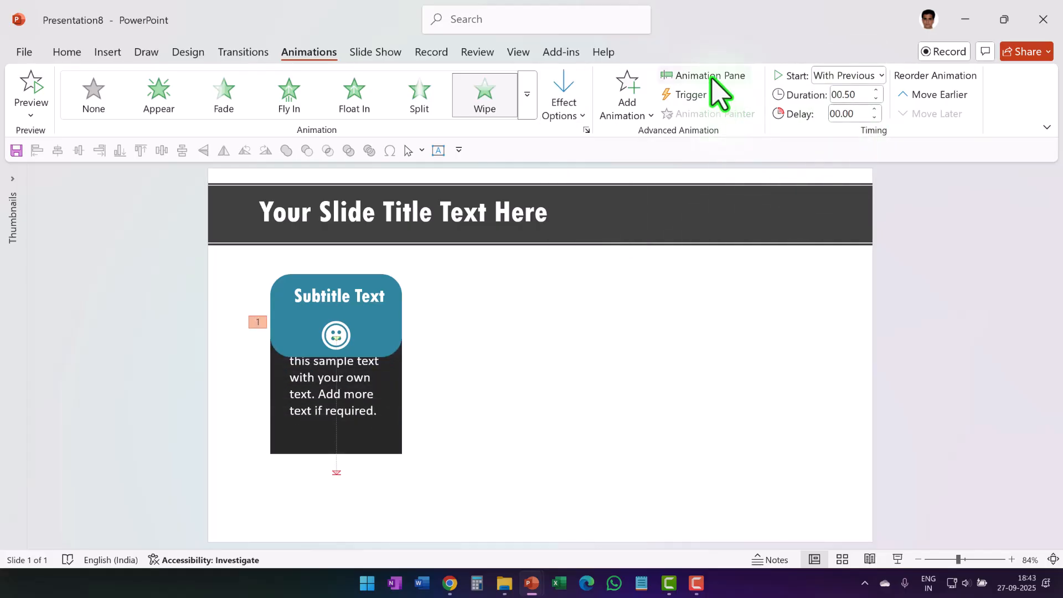
pyautogui.click(703, 76)
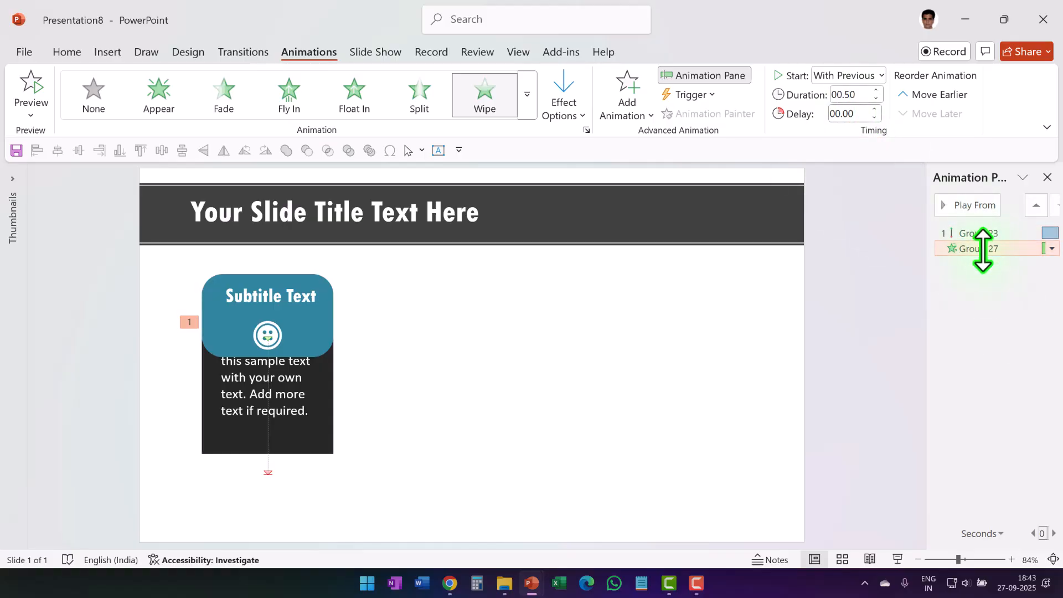
# Step: Set the motion path's Smooth start and end to 0 sec and its Duration to 01.00
pyautogui.click(979, 232)
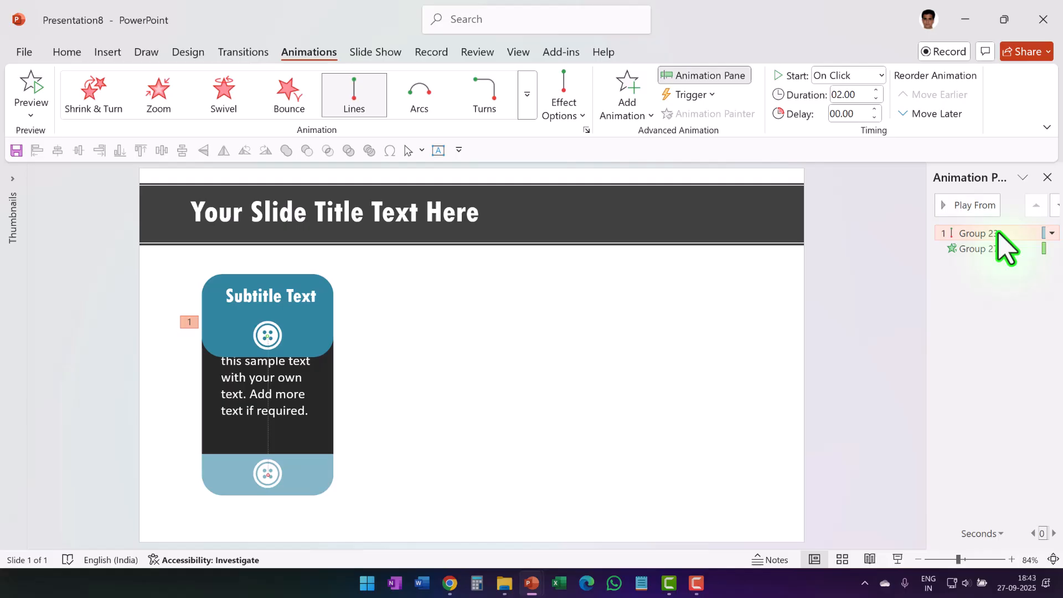
pyautogui.click(1052, 233)
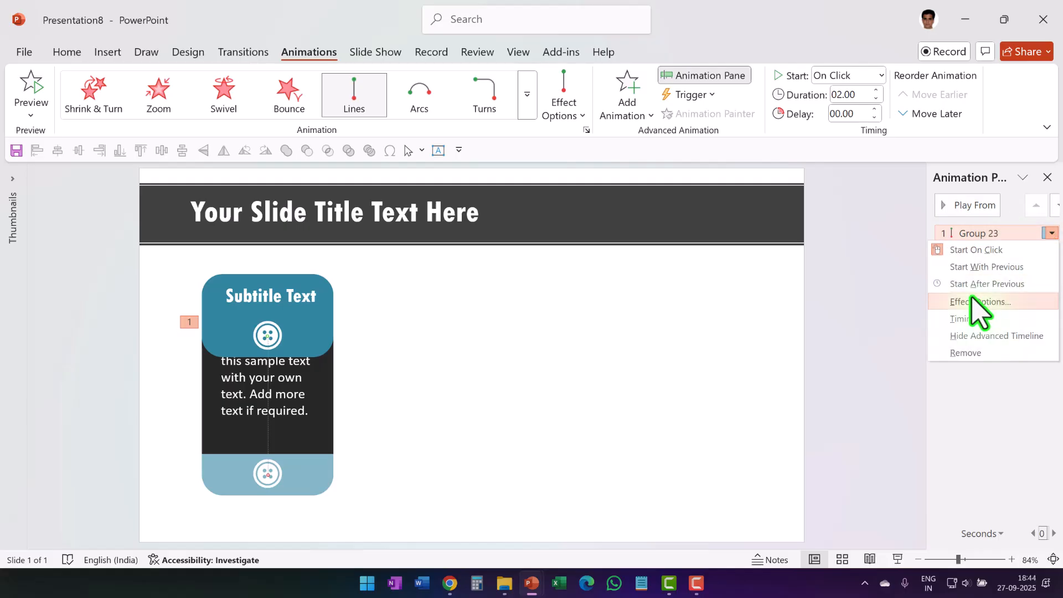
pyautogui.click(981, 301)
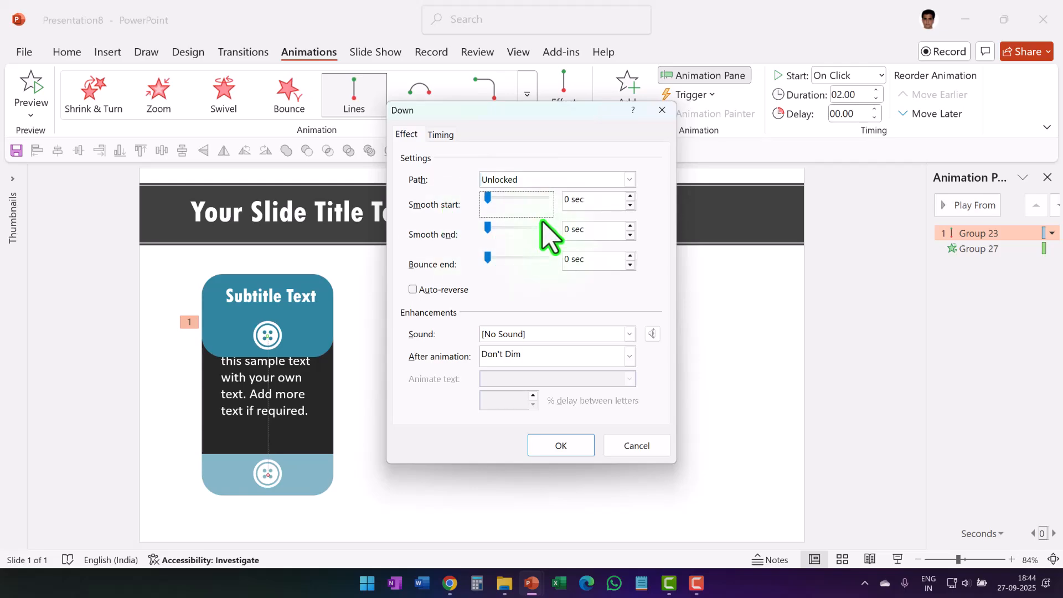
pyautogui.click(561, 446)
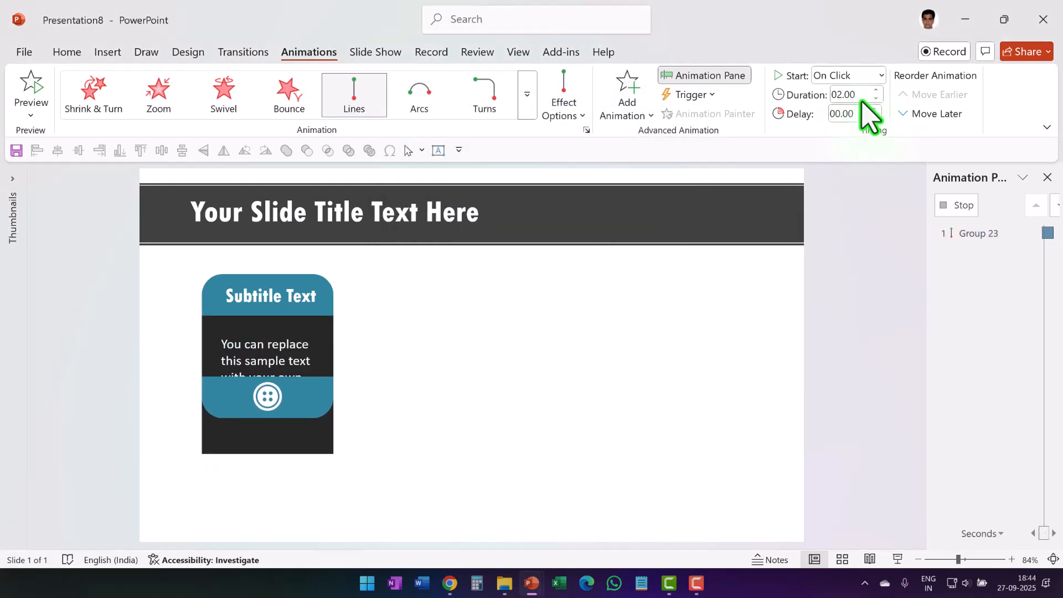
pyautogui.click(876, 99)
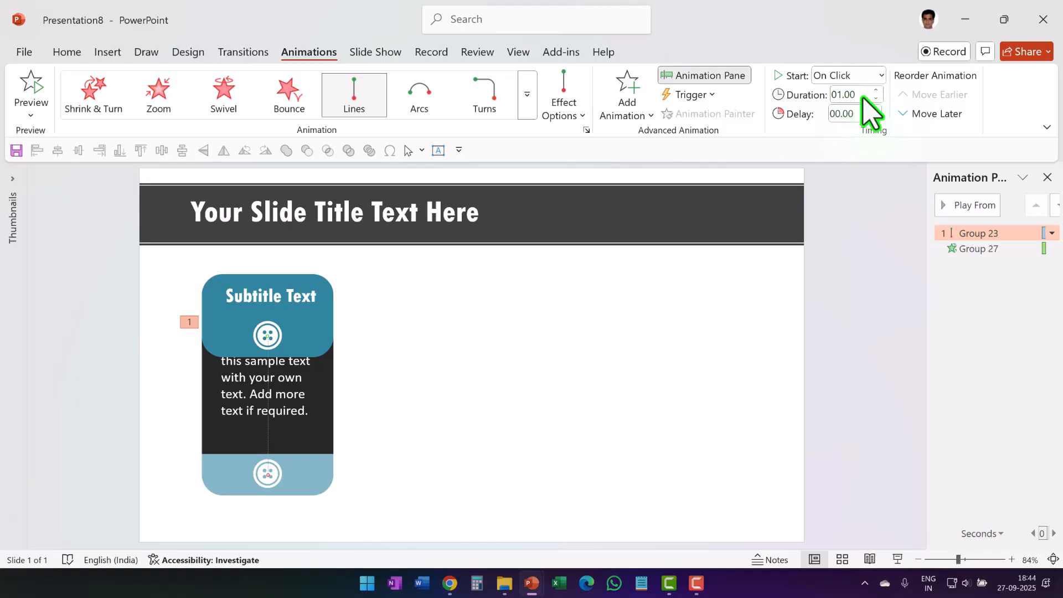
pyautogui.click(978, 248)
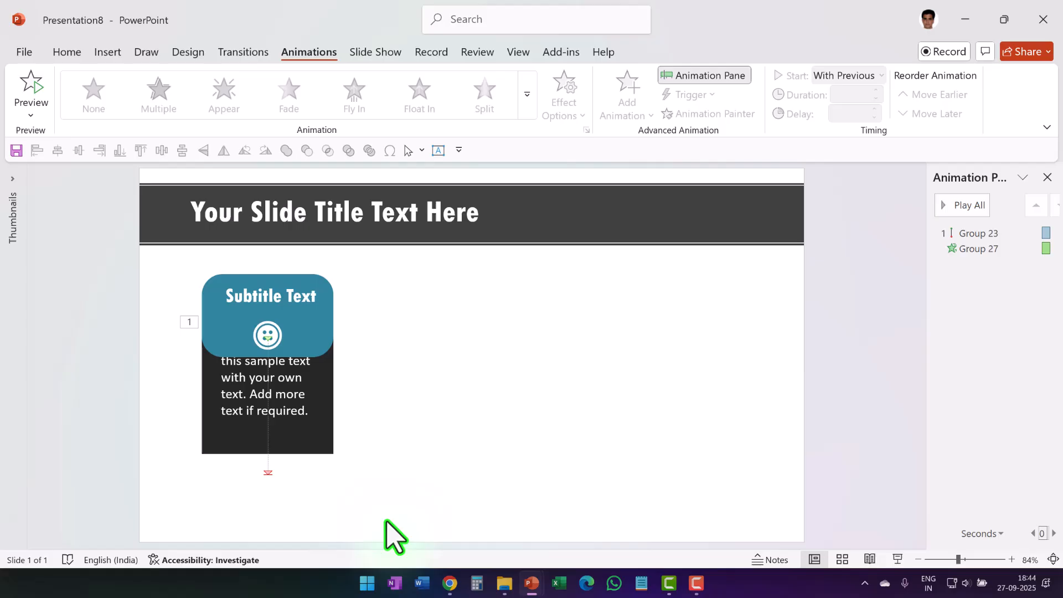
# Step: Select the finished card group with its animations to duplicate it into a row of four
pyautogui.click(267, 314)
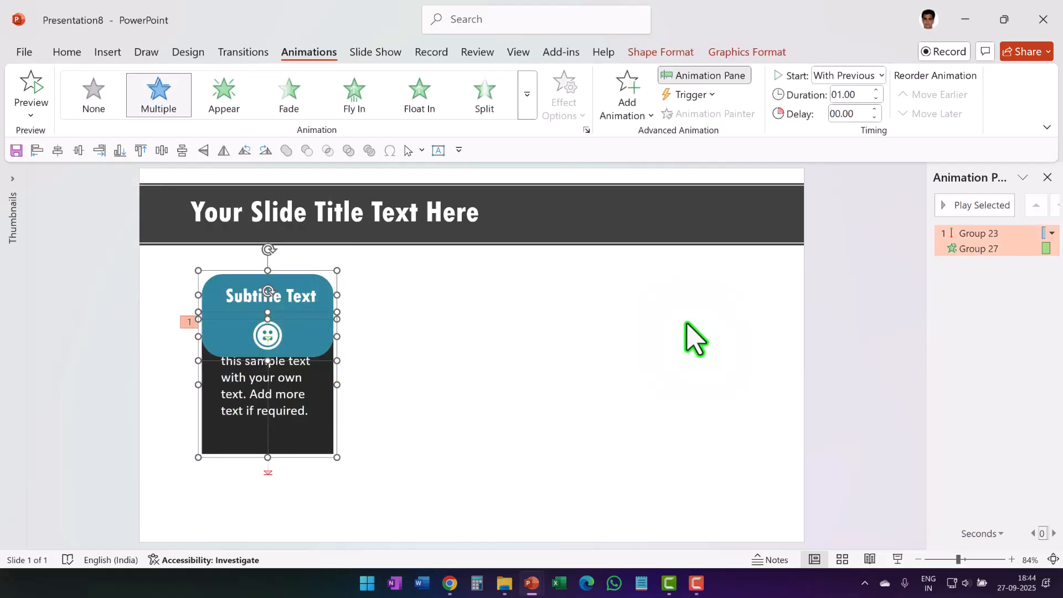
pyautogui.moveTo(766, 334)
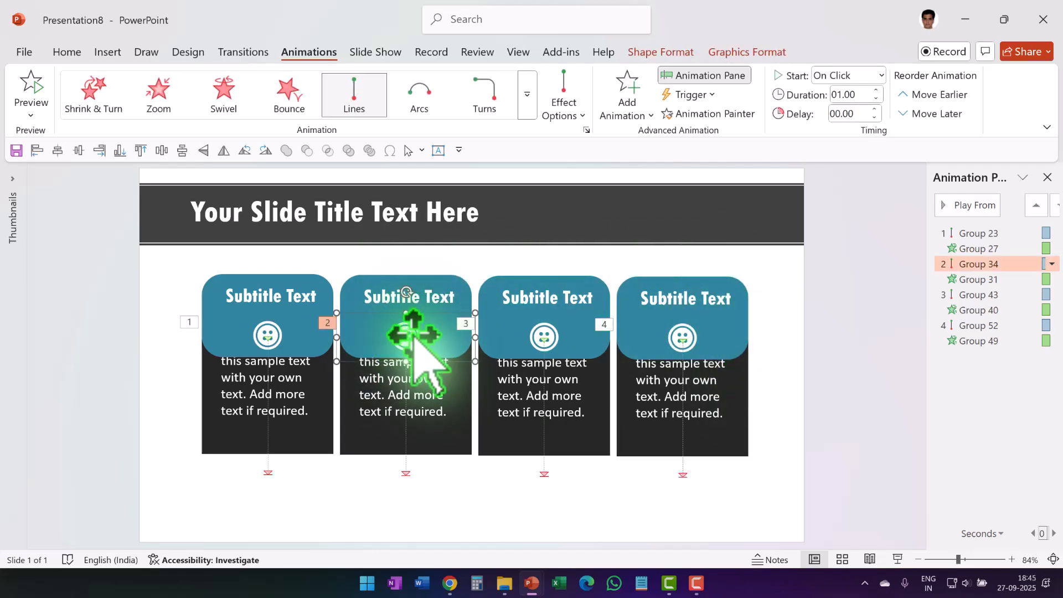
pyautogui.rightClick(407, 337)
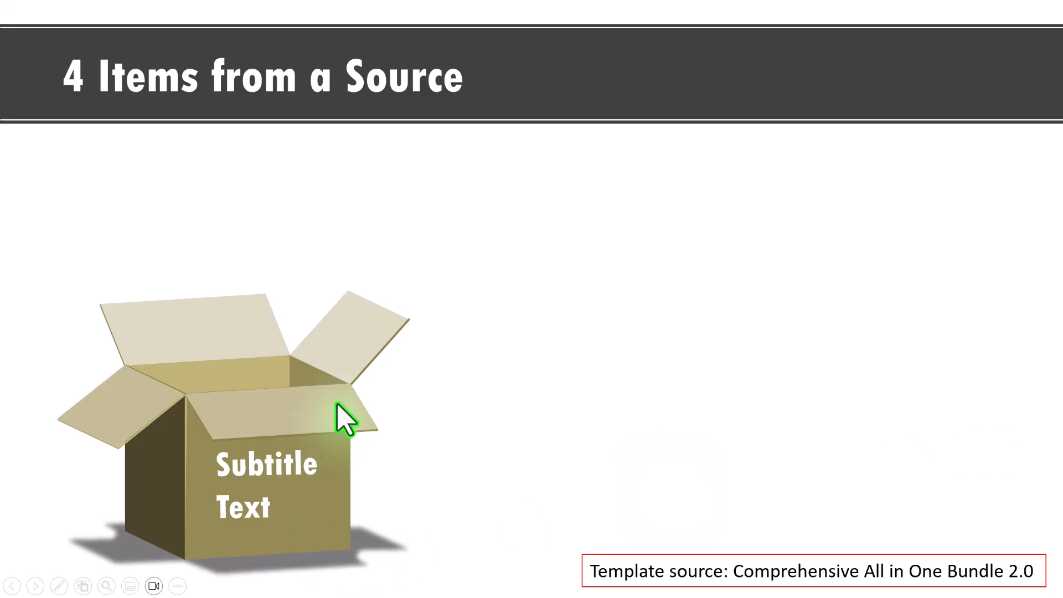
pyautogui.moveTo(533, 274)
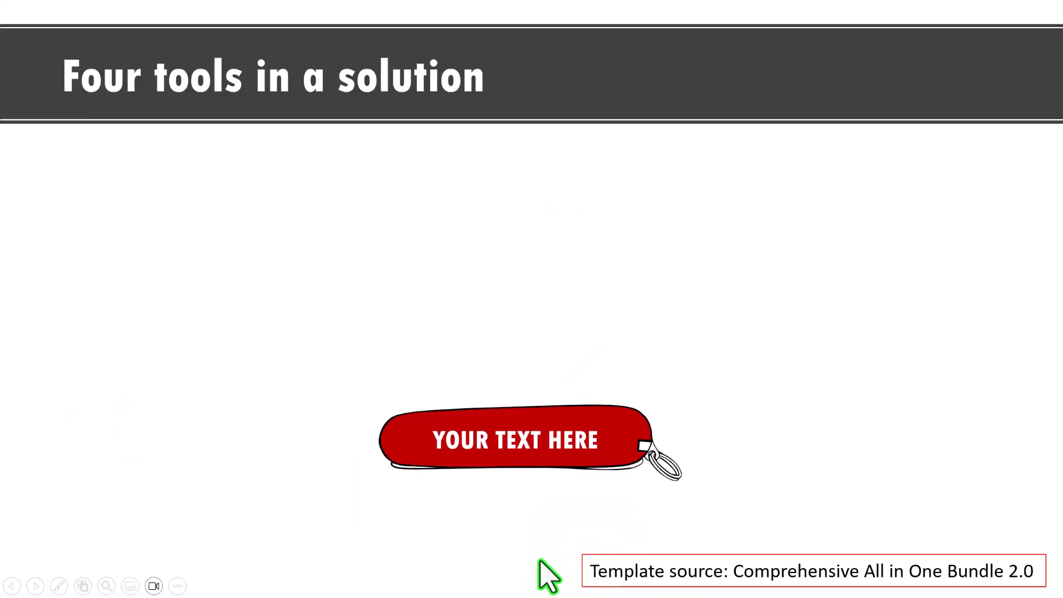
pyautogui.moveTo(508, 560)
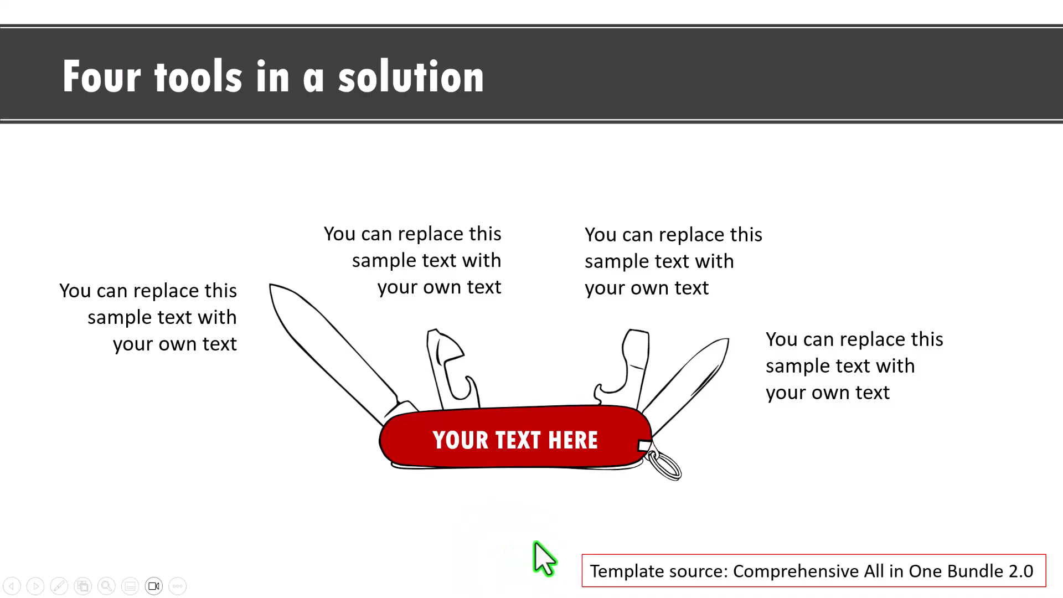
pyautogui.moveTo(806, 585)
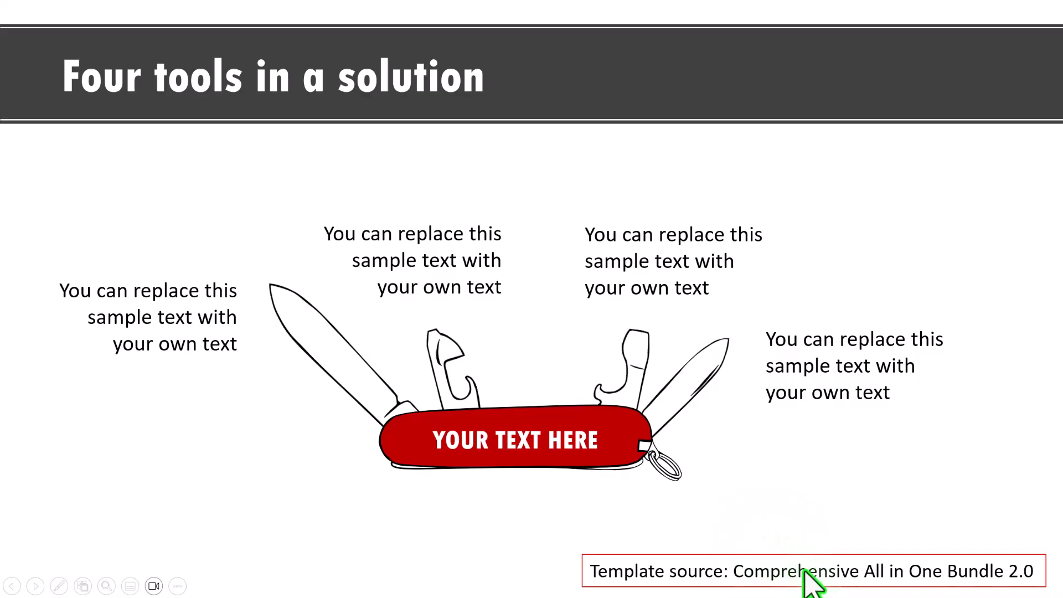
# Step: Open the Comprehensive All In One Bundle 2.0 page and scroll to Preview of Templates
pyautogui.click(798, 571)
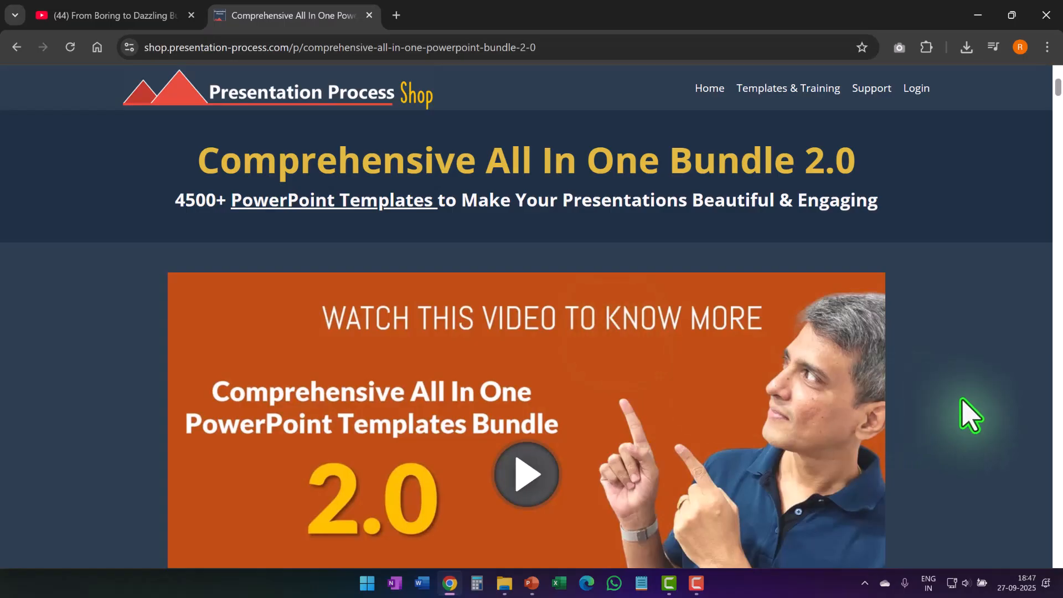
pyautogui.moveTo(266, 263)
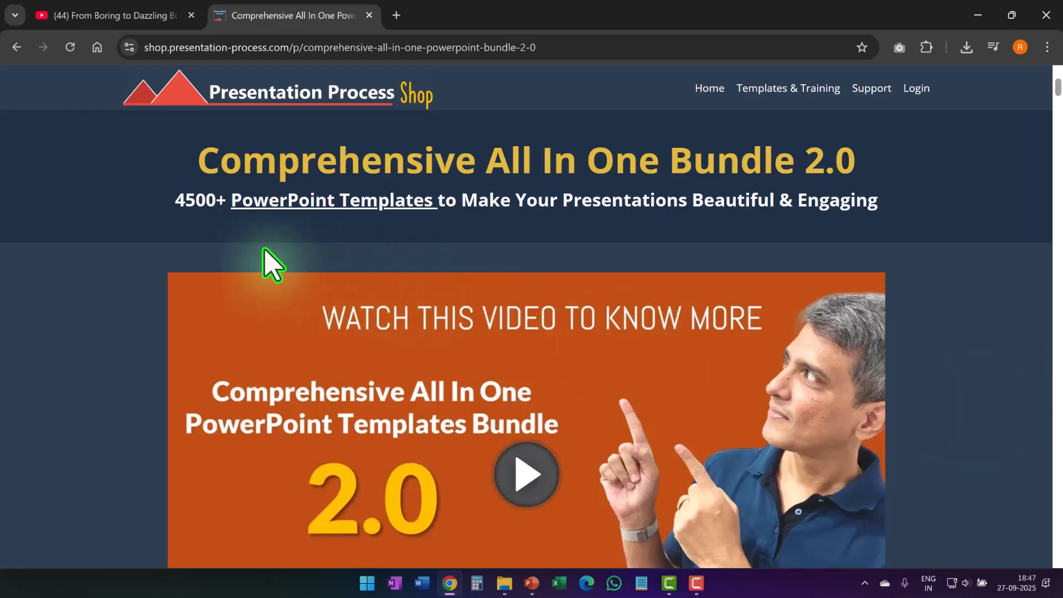
pyautogui.moveTo(229, 243)
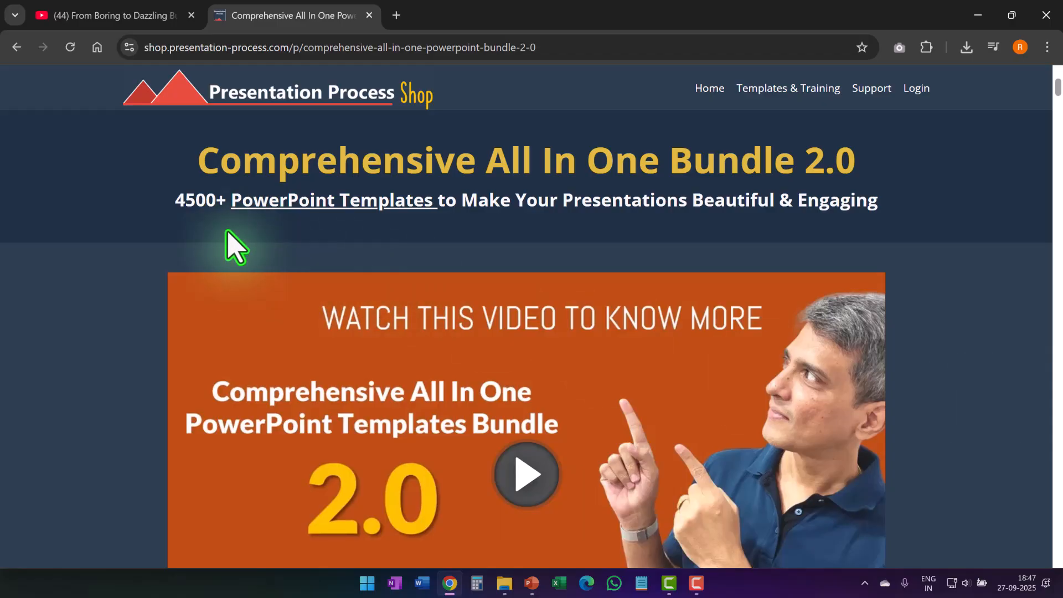
pyautogui.moveTo(678, 250)
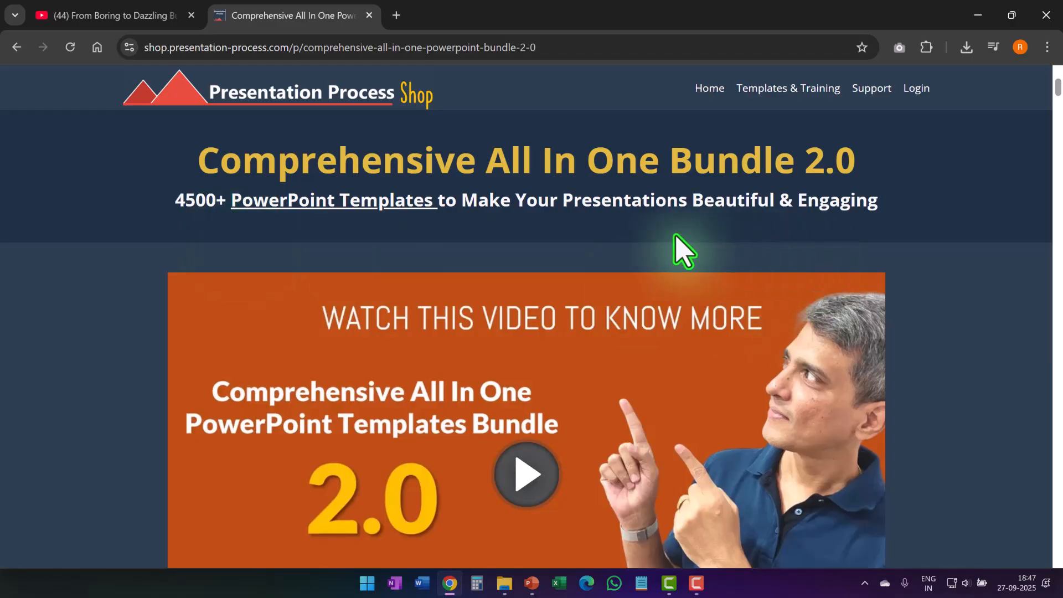
pyautogui.moveTo(736, 264)
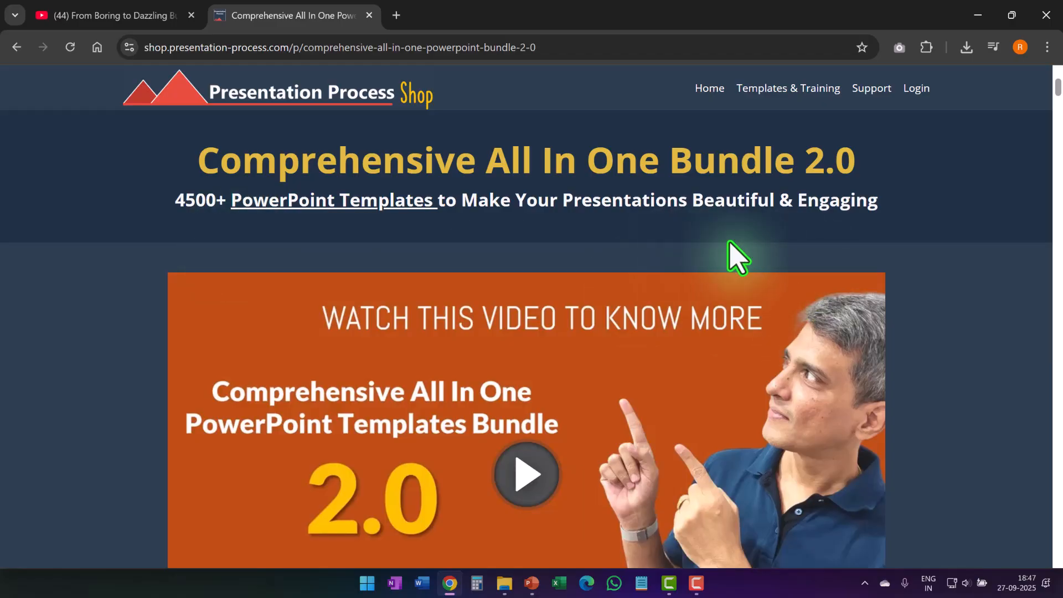
pyautogui.moveTo(951, 390)
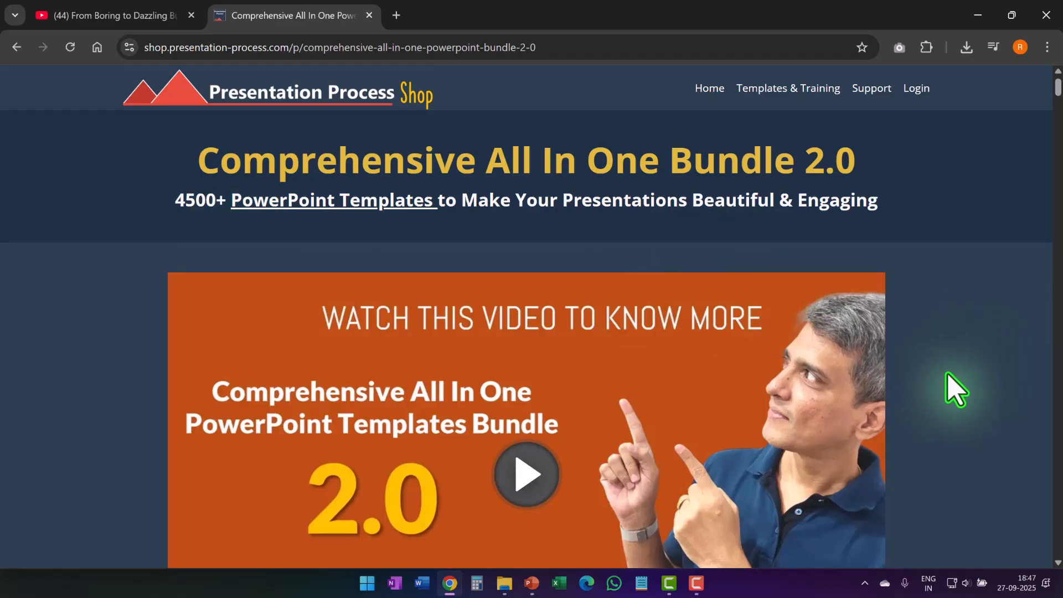
pyautogui.scroll(-3)
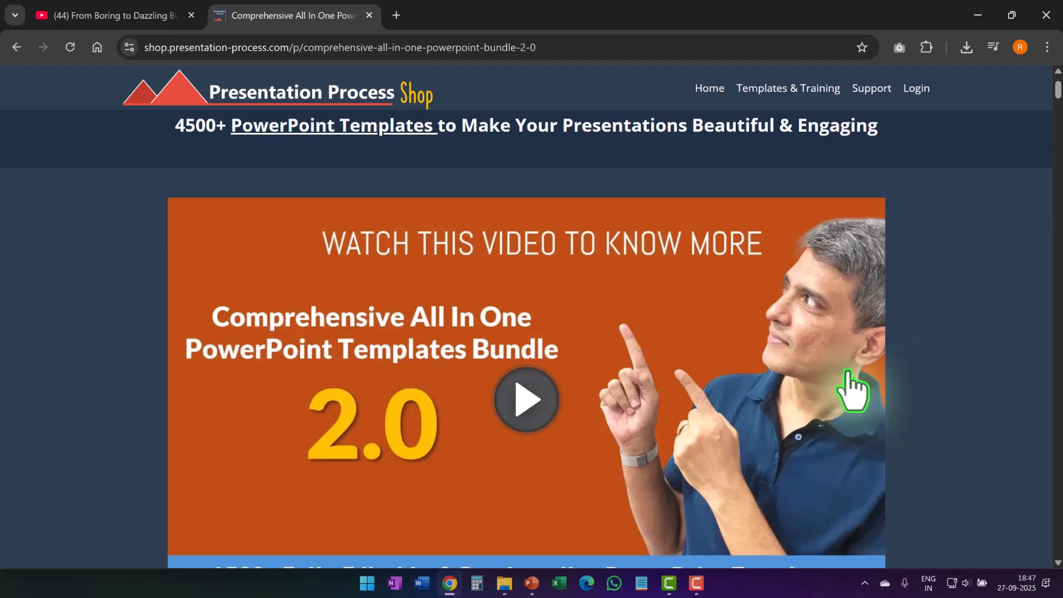
pyautogui.moveTo(955, 429)
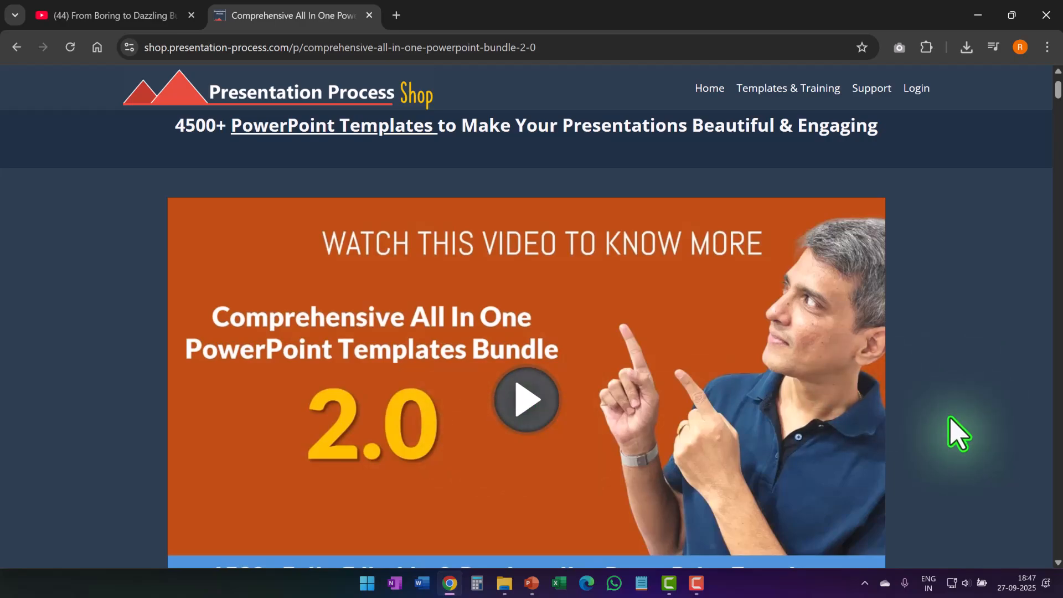
pyautogui.scroll(-3)
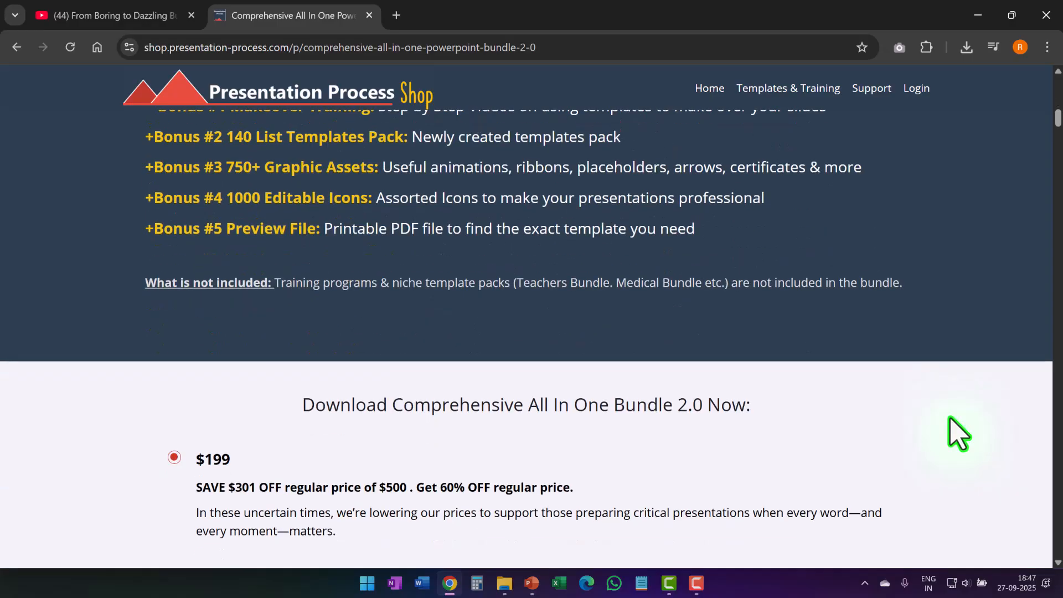
pyautogui.scroll(3)
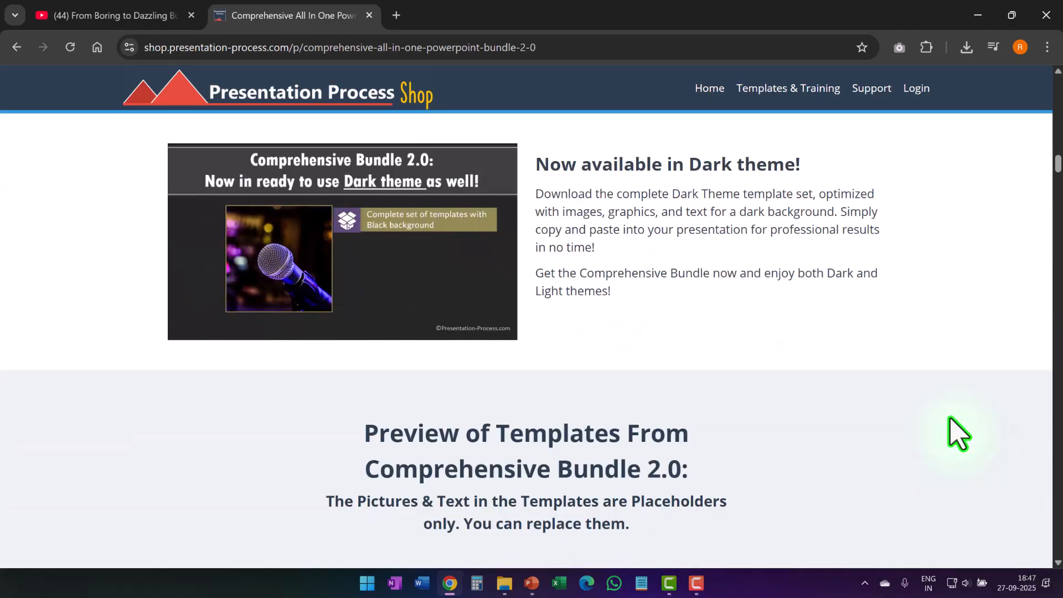
pyautogui.scroll(-3)
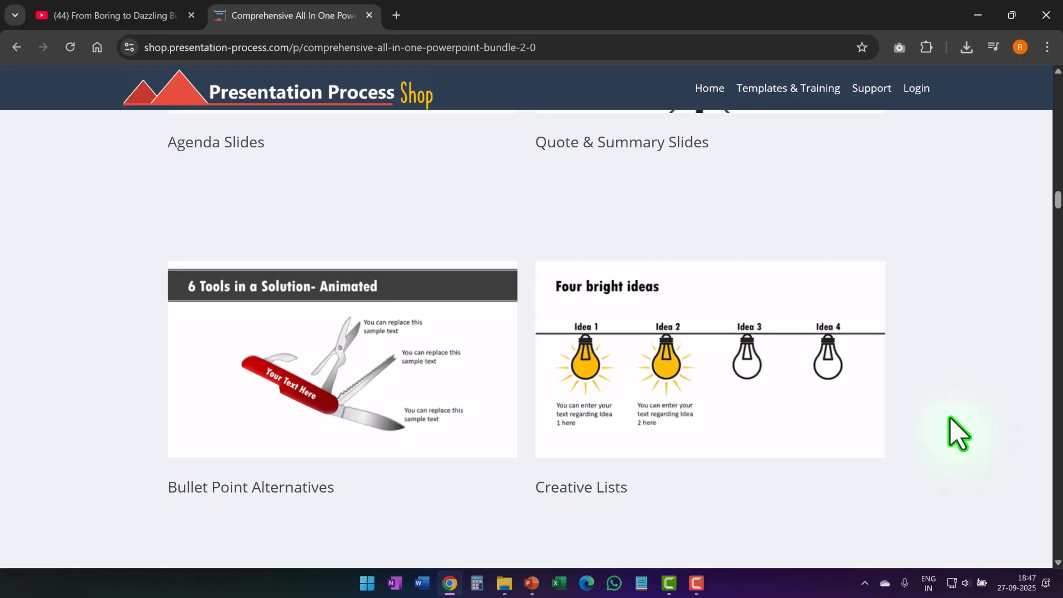
pyautogui.scroll(-3)
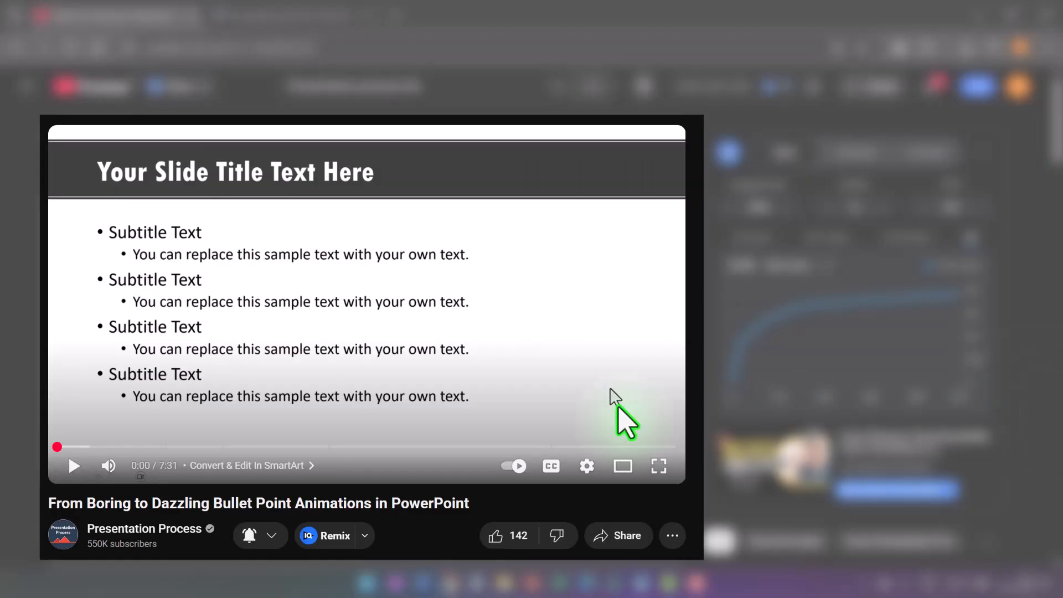
pyautogui.moveTo(248, 359)
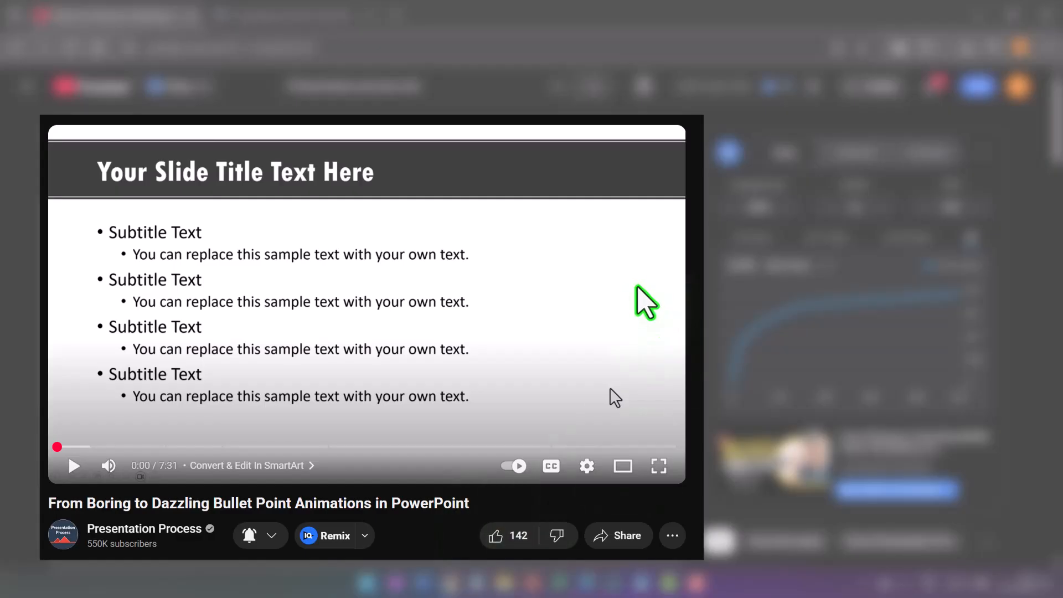
pyautogui.moveTo(623, 357)
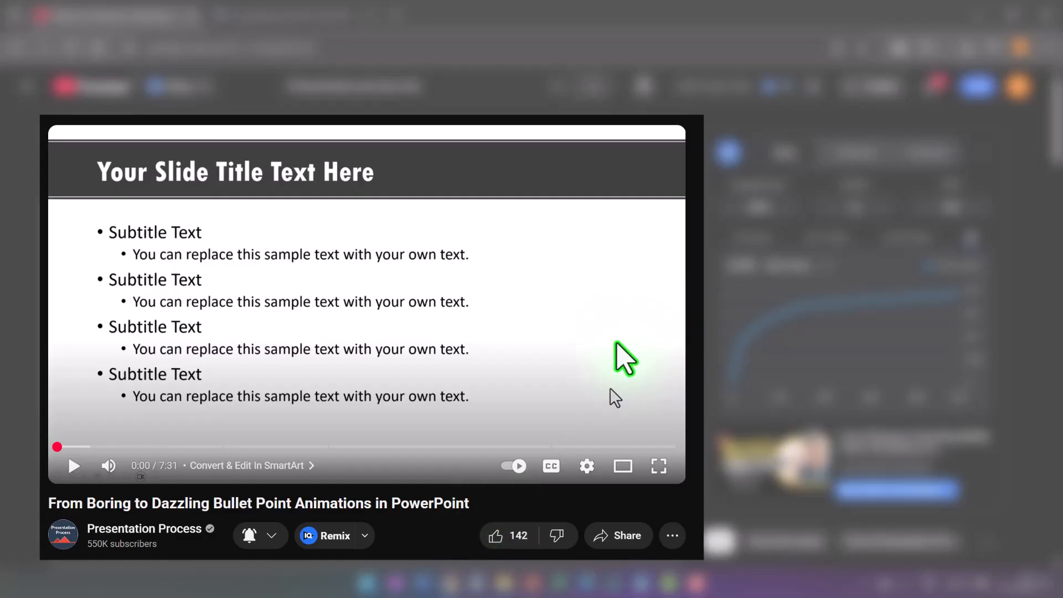